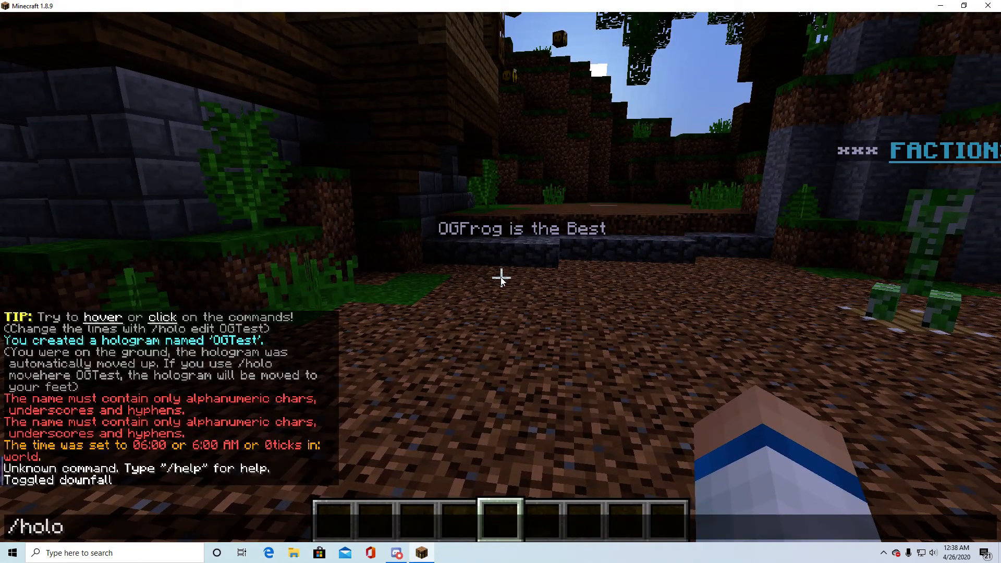
Check /holo help, then delete the OGTest hologram with /holo delete OGTest.
{"action": "type", "text": "help"}
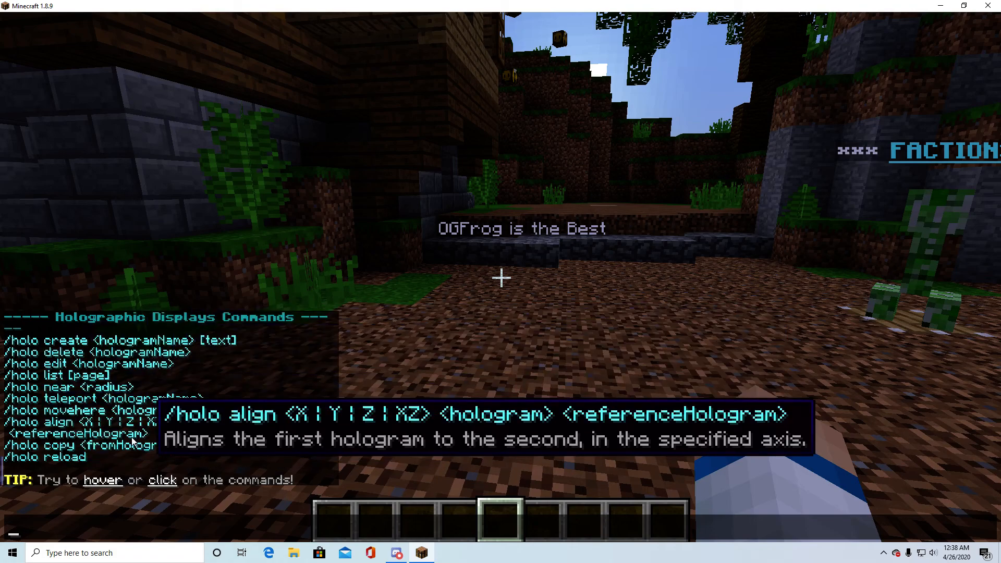
{"action": "type", "text": "/h"}
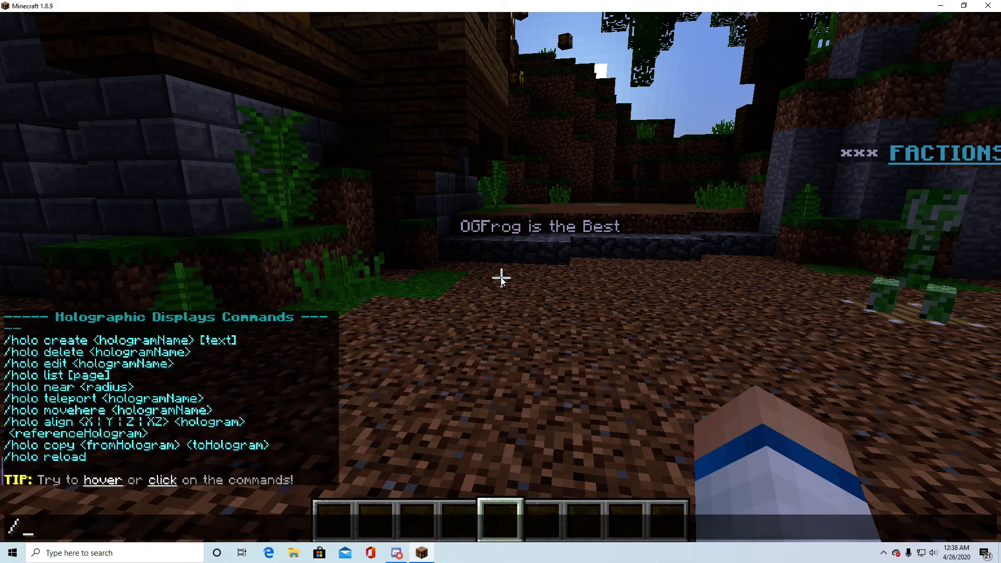
{"action": "type", "text": "holo delete OG"}
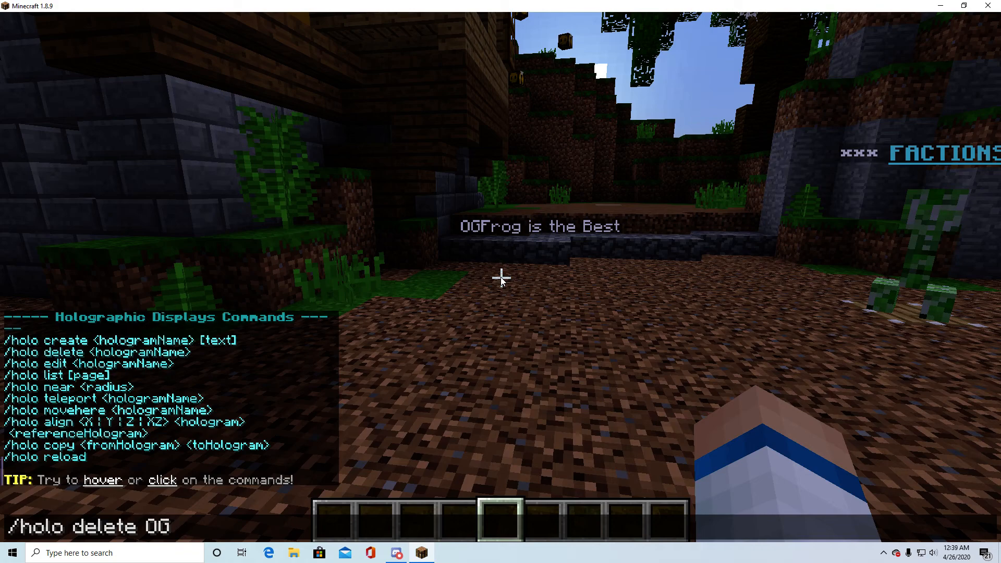
{"action": "key", "text": "enter"}
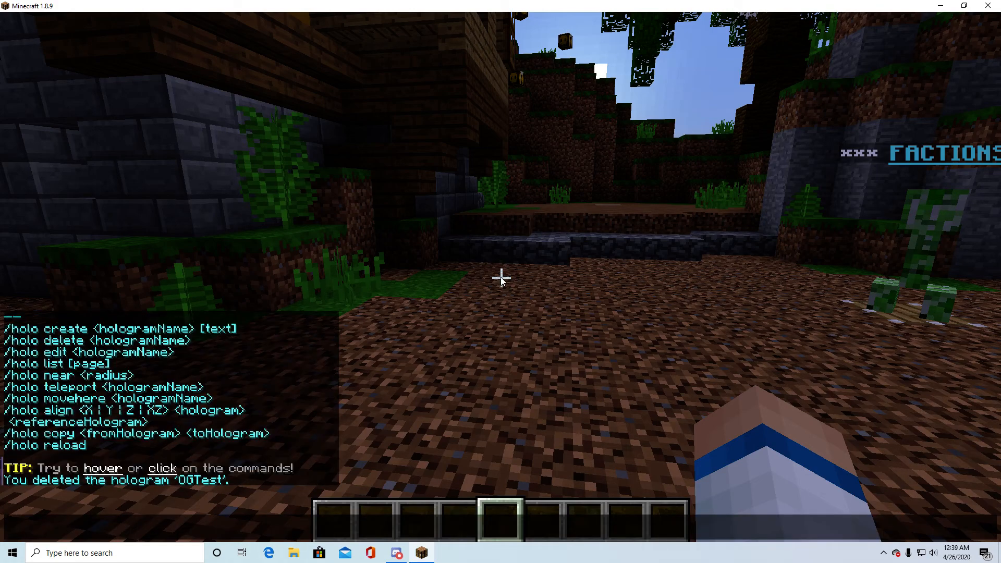
Create the hologram OGTest reading 'OGFrog Is The Best' with /holo create.
{"action": "type", "text": "/holo create"}
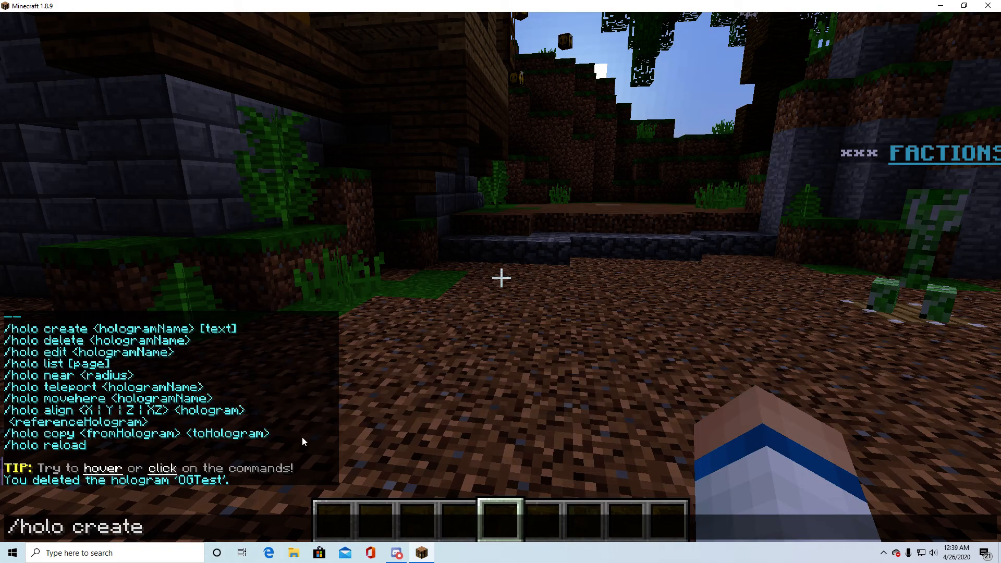
{"action": "type", "text": "0"}
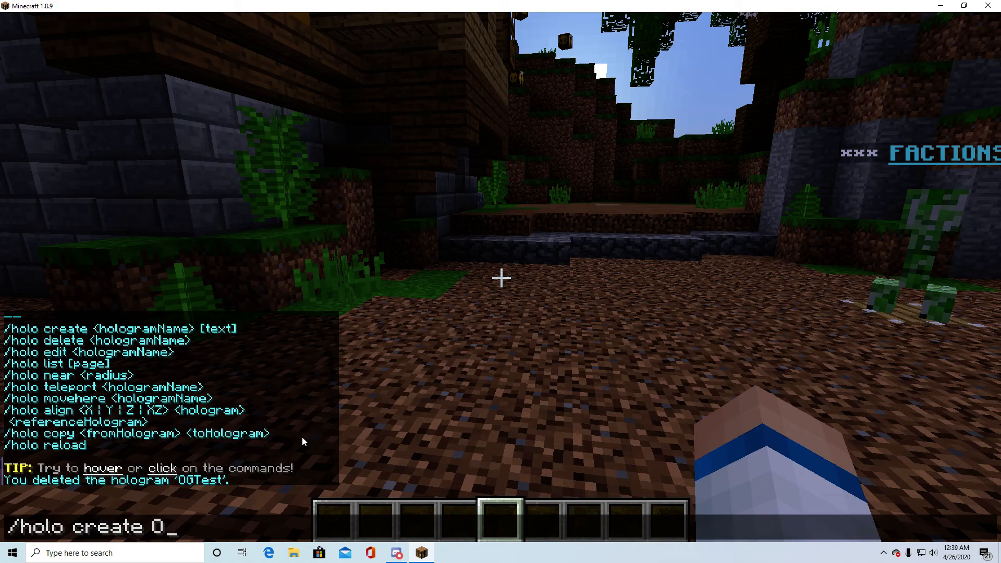
{"action": "type", "text": "GTest"}
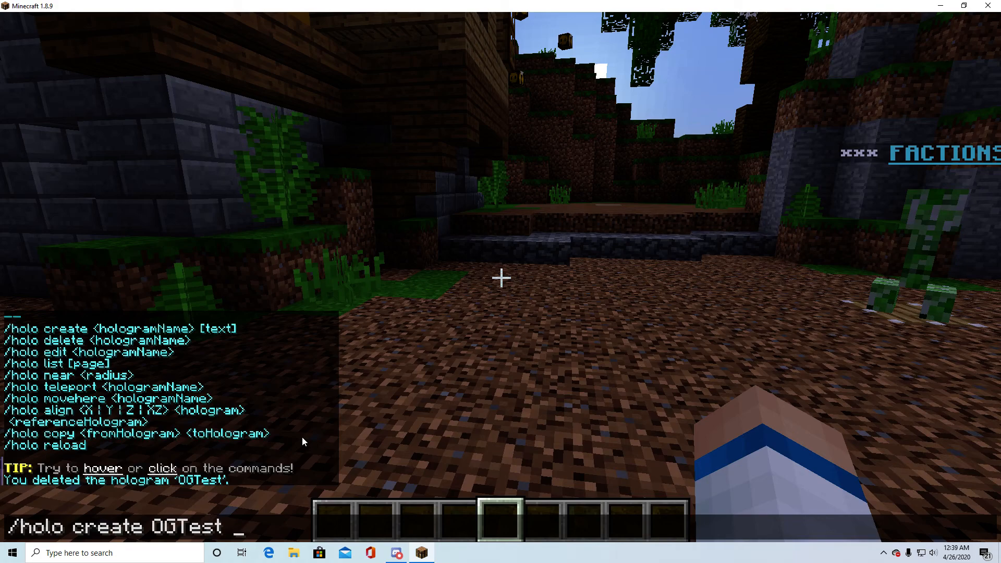
{"action": "type", "text": "OGF"}
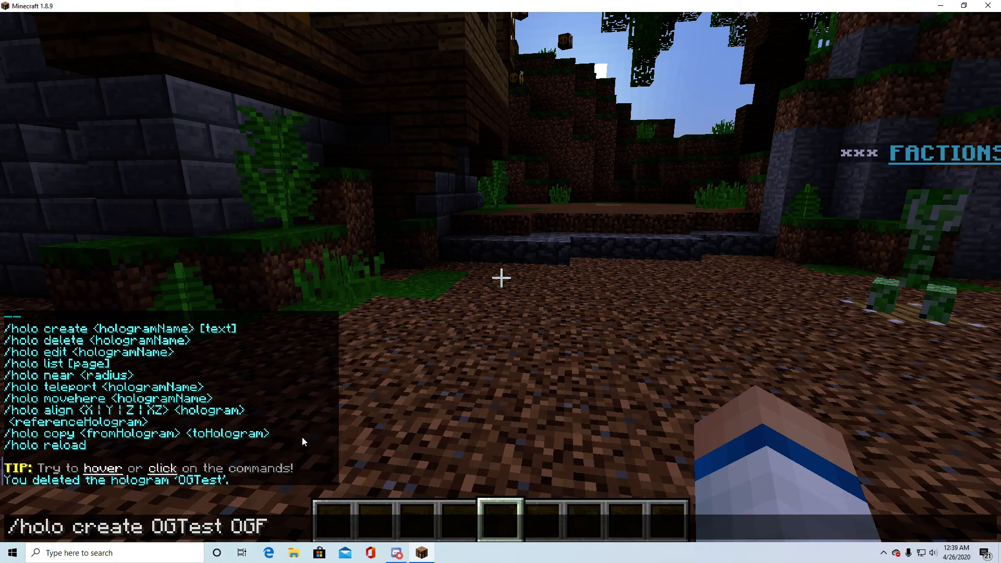
{"action": "type", "text": "rog Is T"}
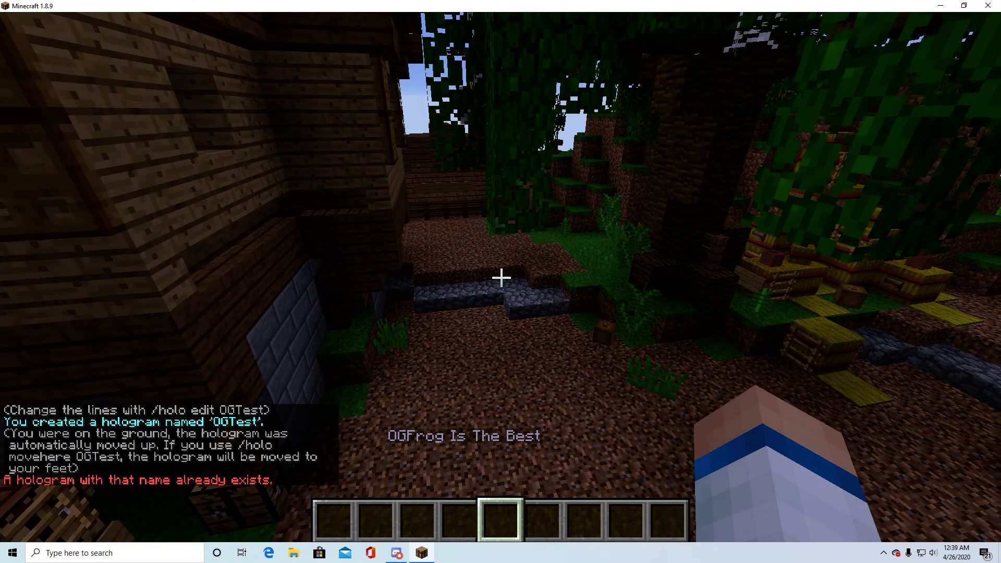
{"action": "mouse_move", "coordinate": [500, 278]}
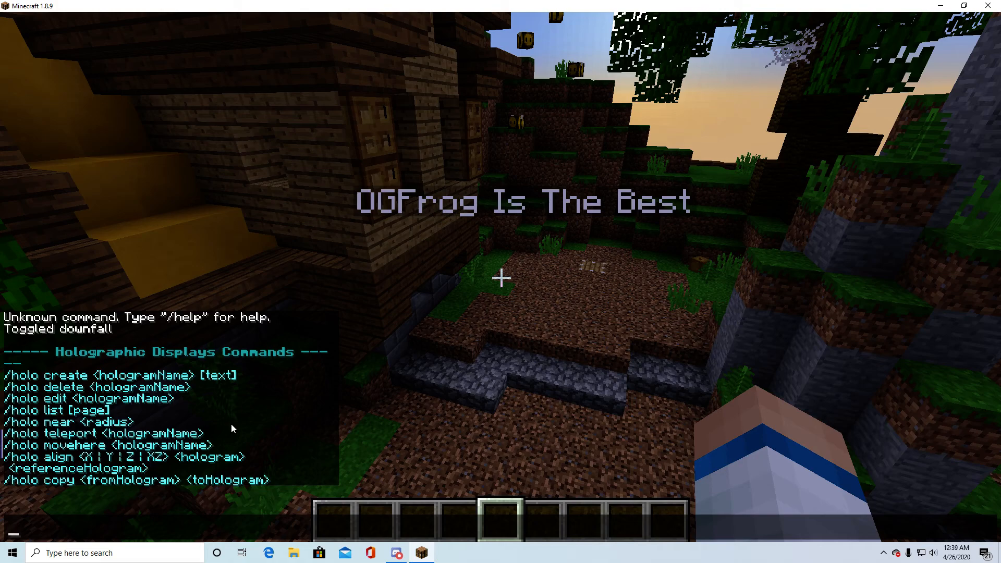
List the server's holograms, then teleport to the factions hologram.
{"action": "type", "text": "/holo"}
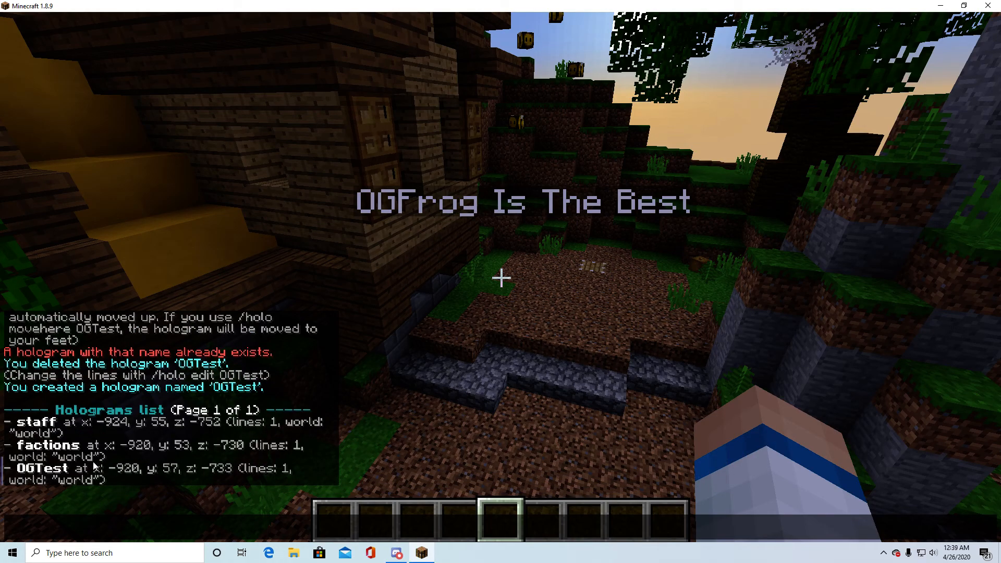
{"action": "type", "text": "/hol"}
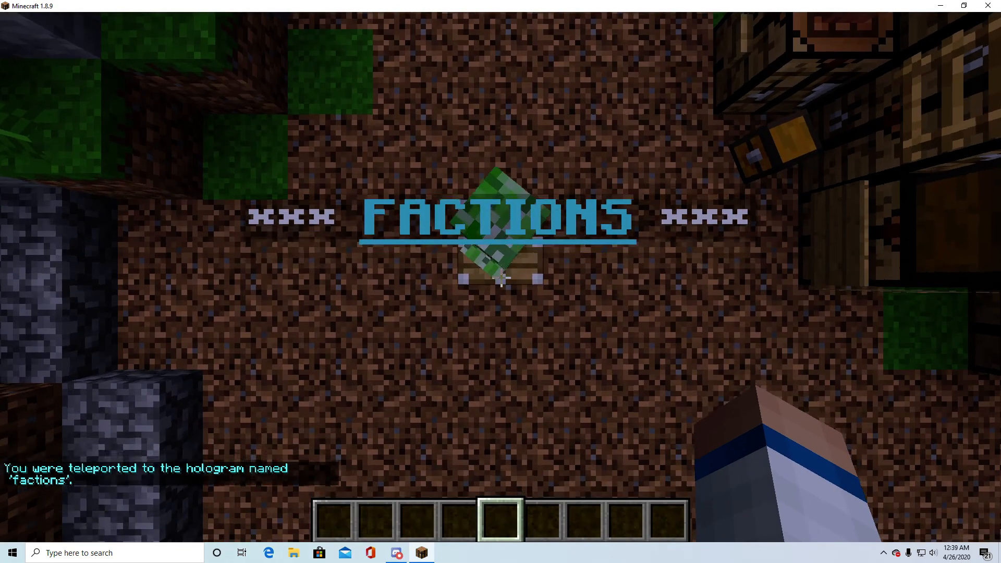
{"action": "type", "text": "/holo tp factions"}
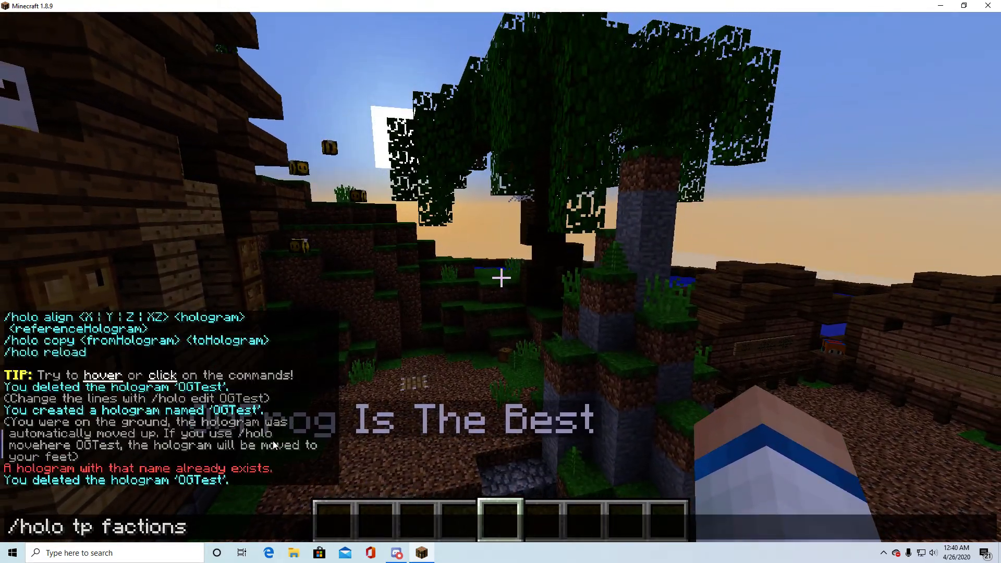
{"action": "key", "text": "enter"}
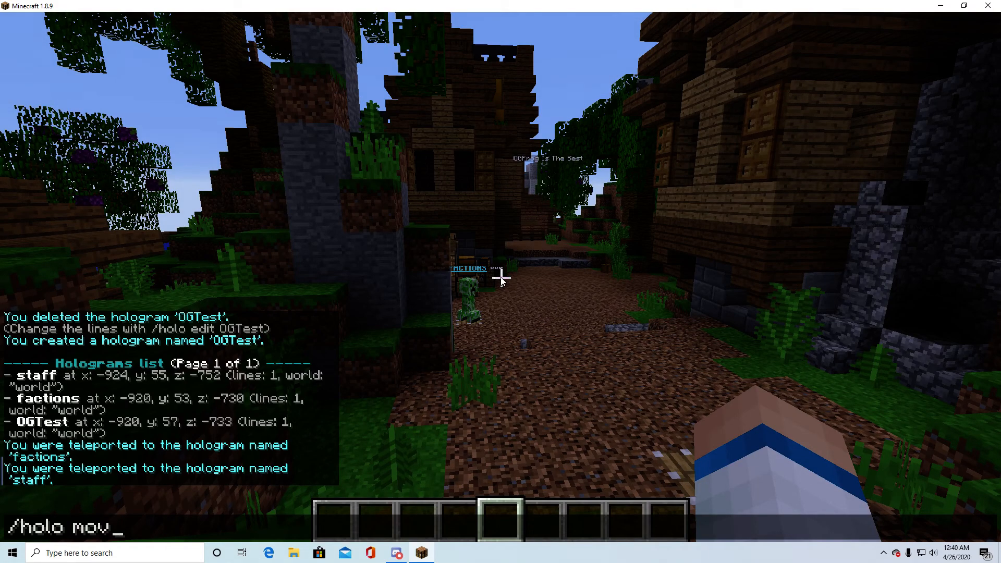
Move OGTest to the player's lakeside spot and run /holo reload.
{"action": "type", "text": "e 0"}
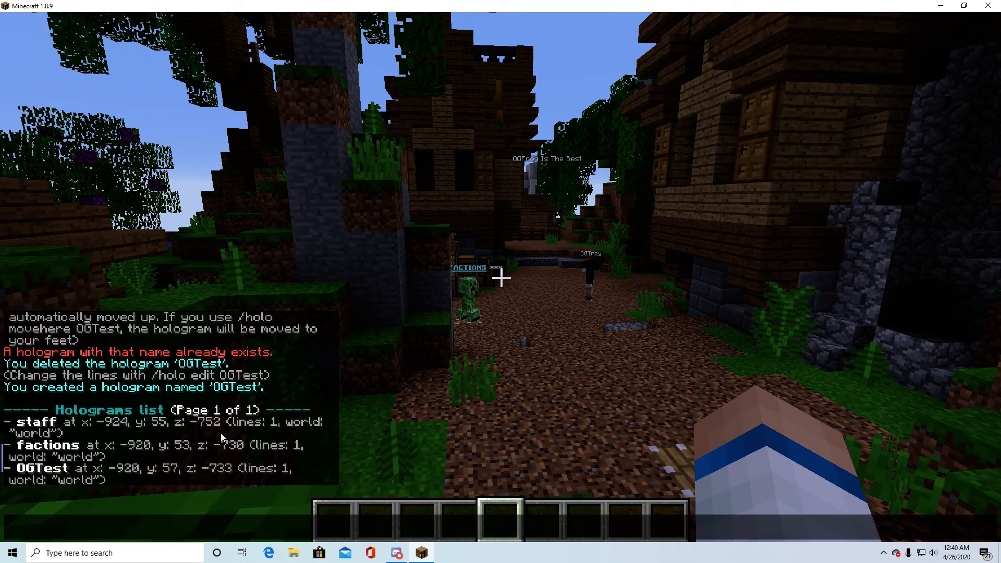
{"action": "type", "text": "/holo reload"}
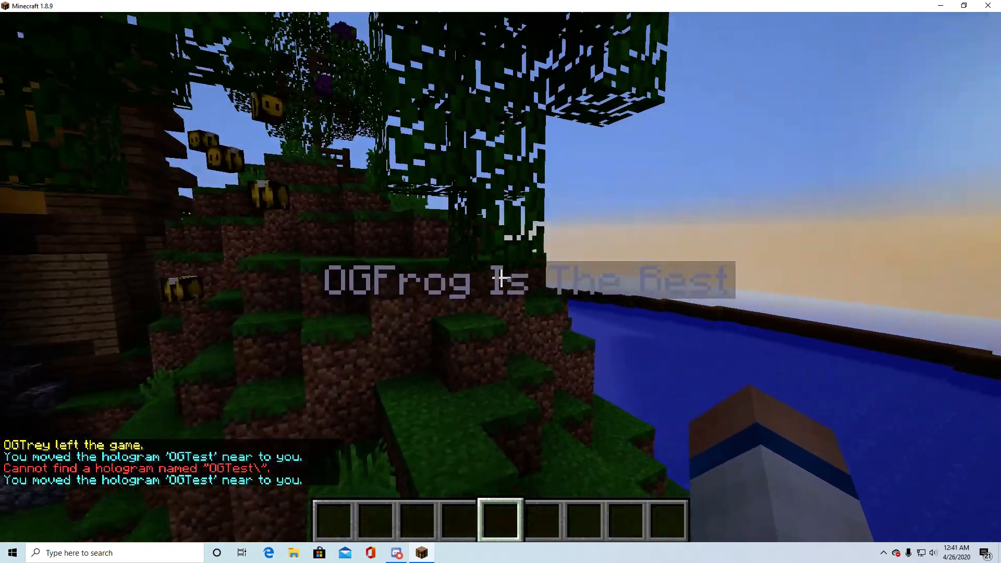
{"action": "mouse_move", "coordinate": [501, 277]}
{"action": "type", "text": "/holo edit"}
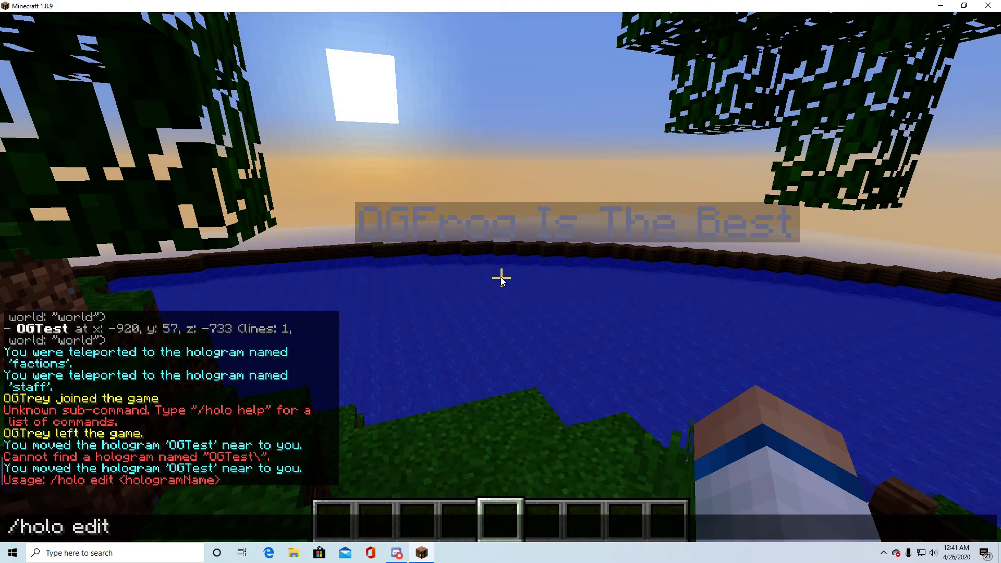
View OGTest's current lines, then add the line 'OGTrey Is The Best'.
{"action": "type", "text": "OG"}
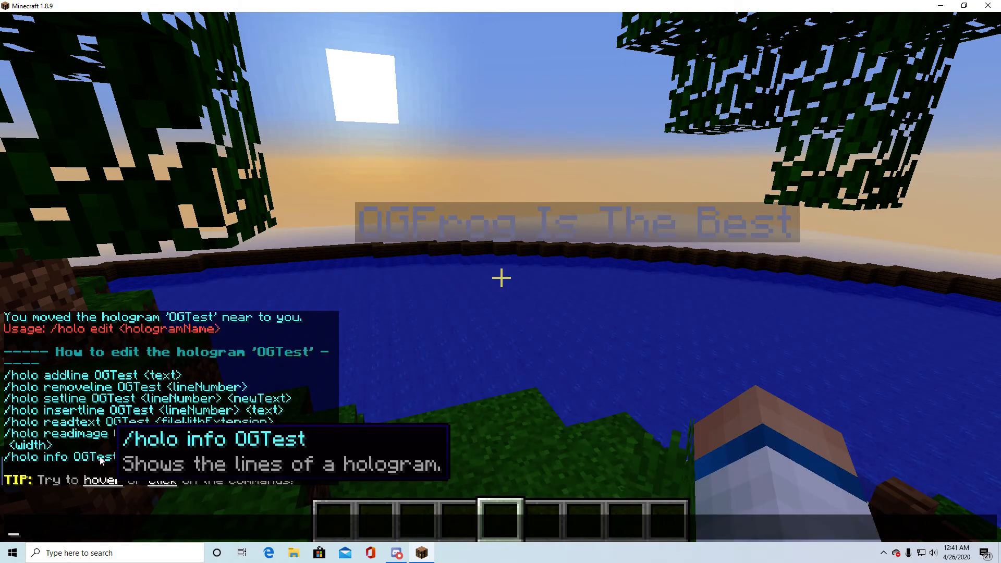
{"action": "left_click", "coordinate": [62, 457]}
{"action": "type", "text": "/holo addline OGTest"}
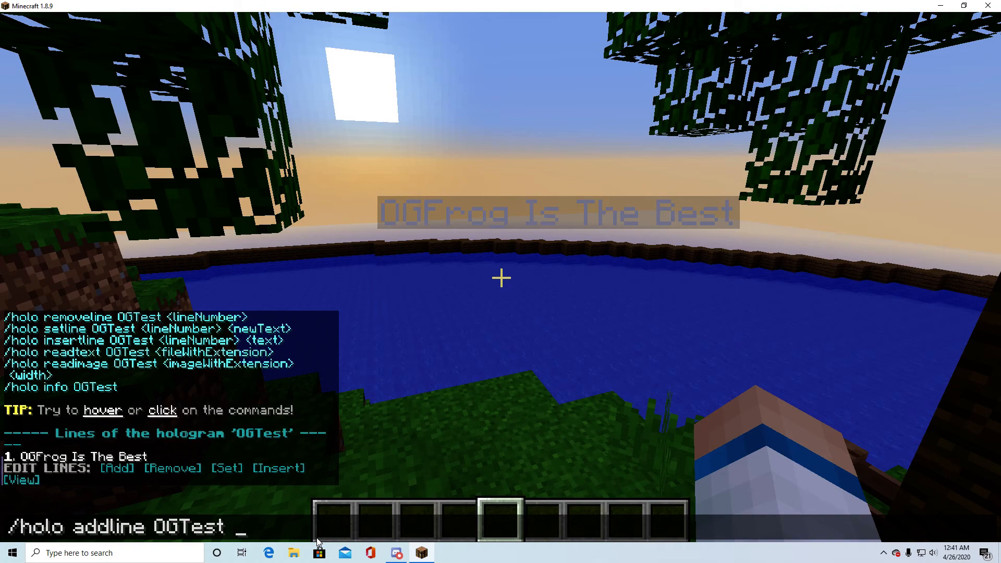
{"action": "type", "text": "OGTrey Is"}
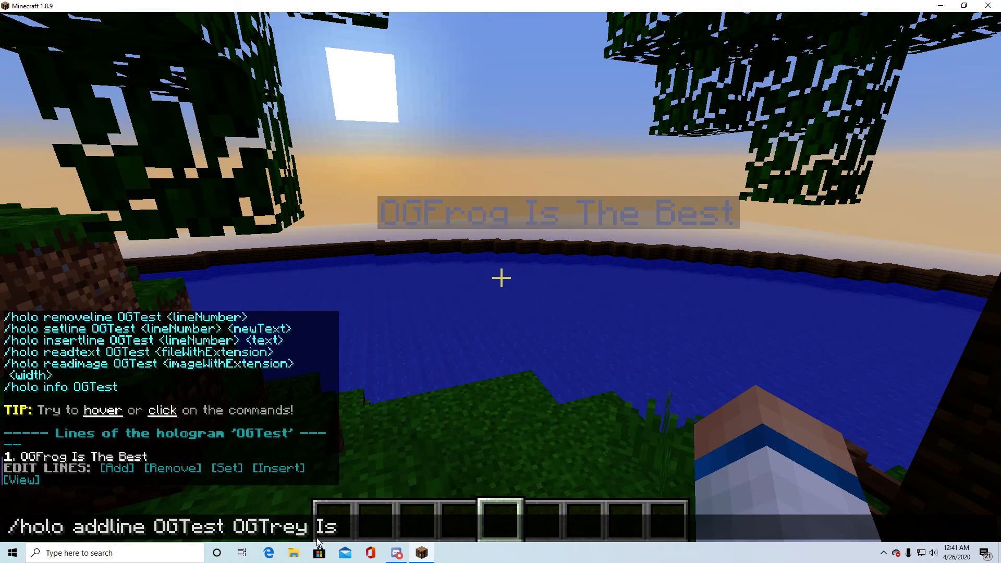
{"action": "type", "text": "The"}
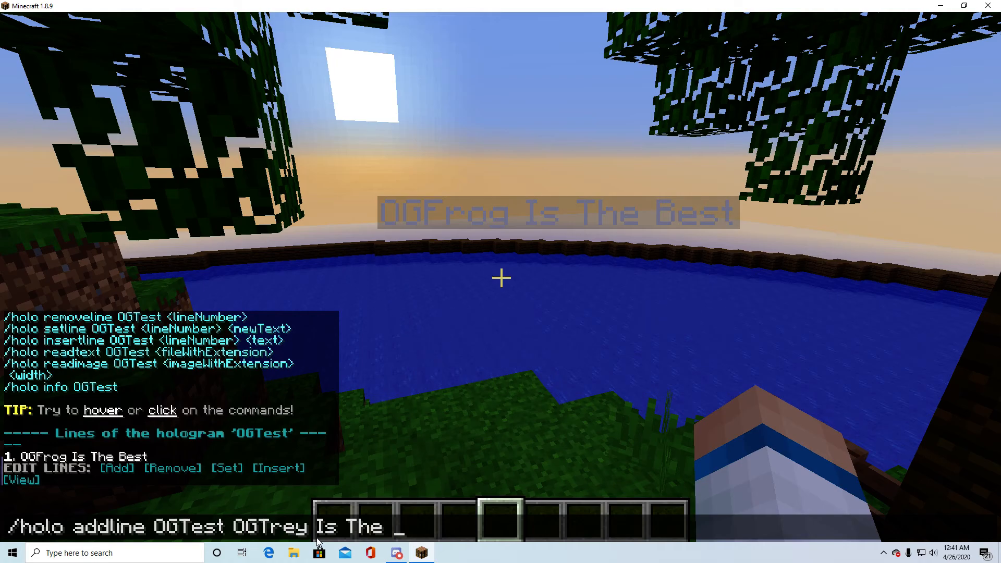
{"action": "key", "text": "enter"}
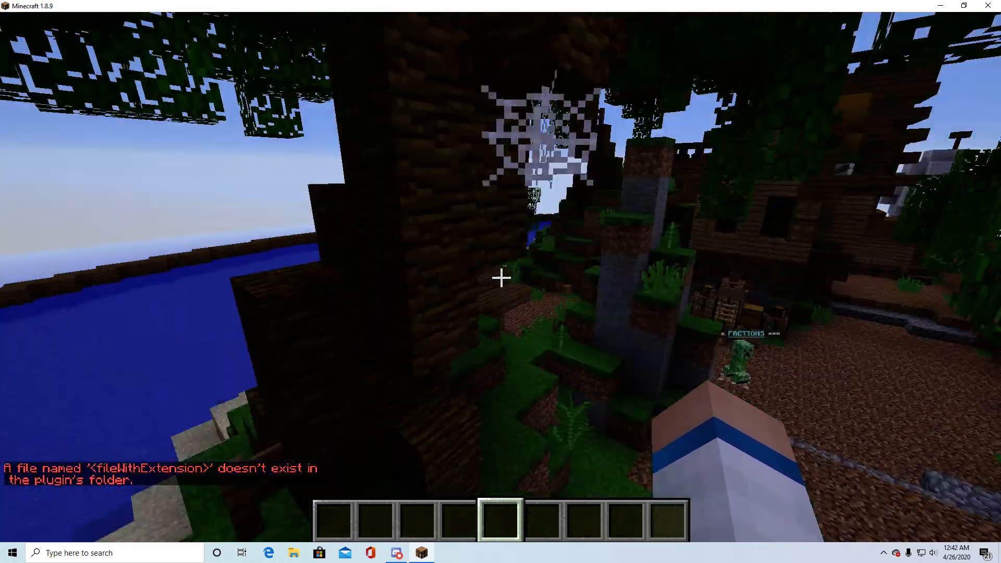
{"action": "mouse_move", "coordinate": [500, 278]}
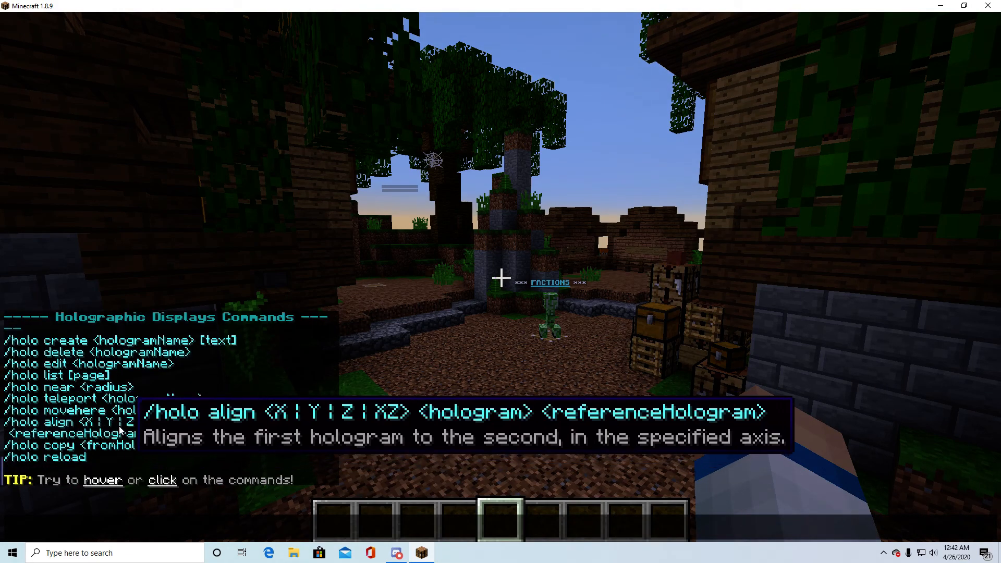
{"action": "mouse_move", "coordinate": [213, 498]}
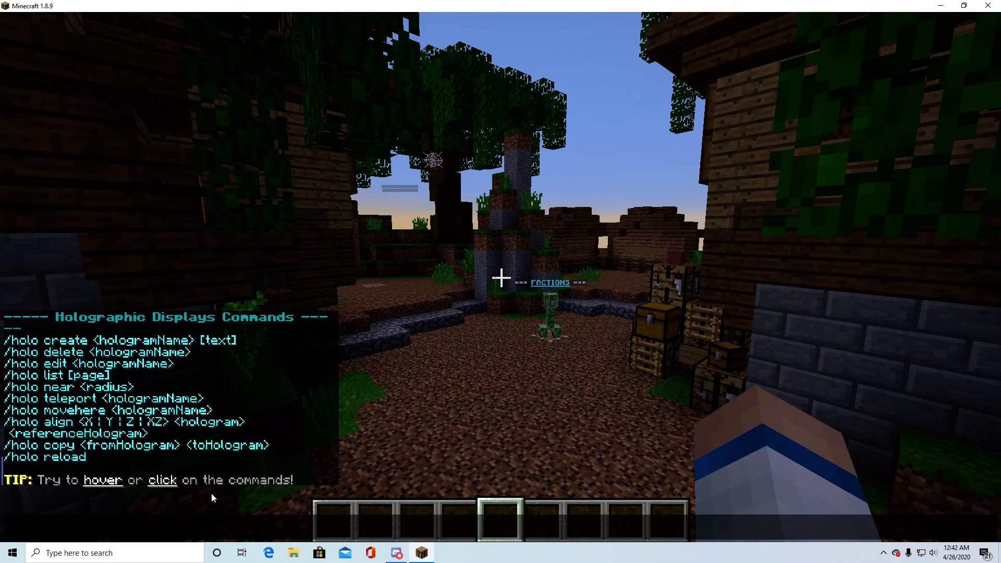
{"action": "mouse_move", "coordinate": [45, 457]}
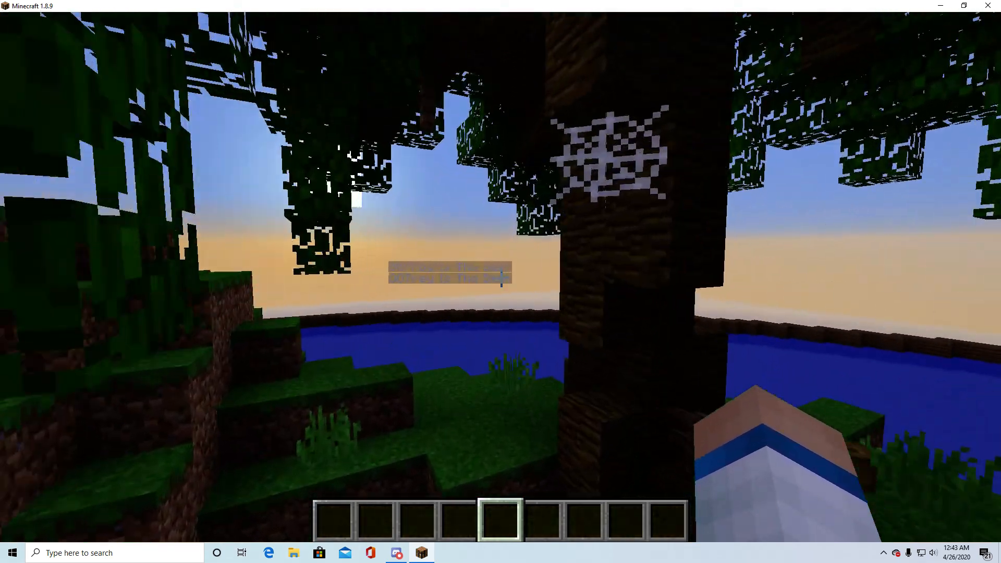
{"action": "mouse_move", "coordinate": [501, 276]}
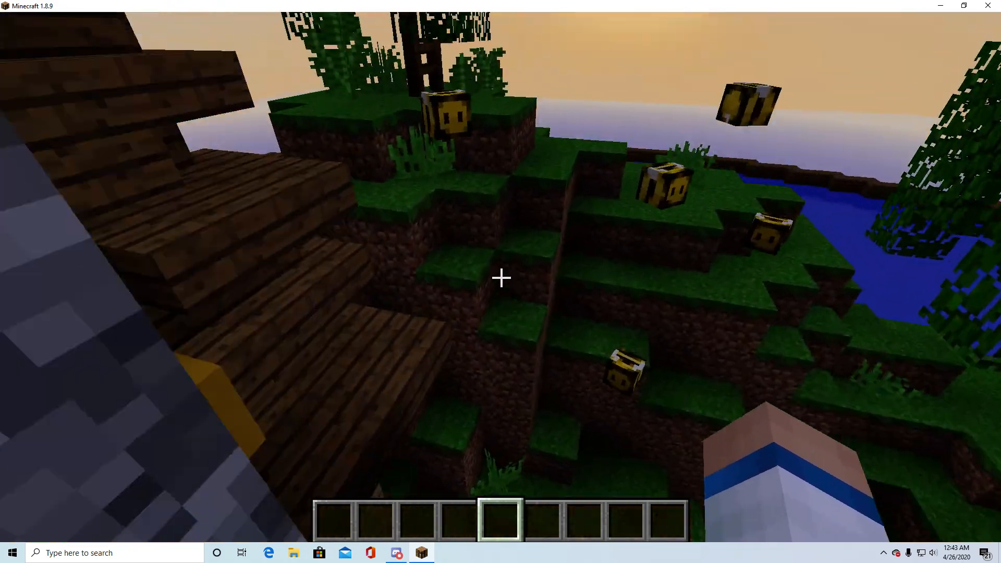
{"action": "mouse_move", "coordinate": [501, 278]}
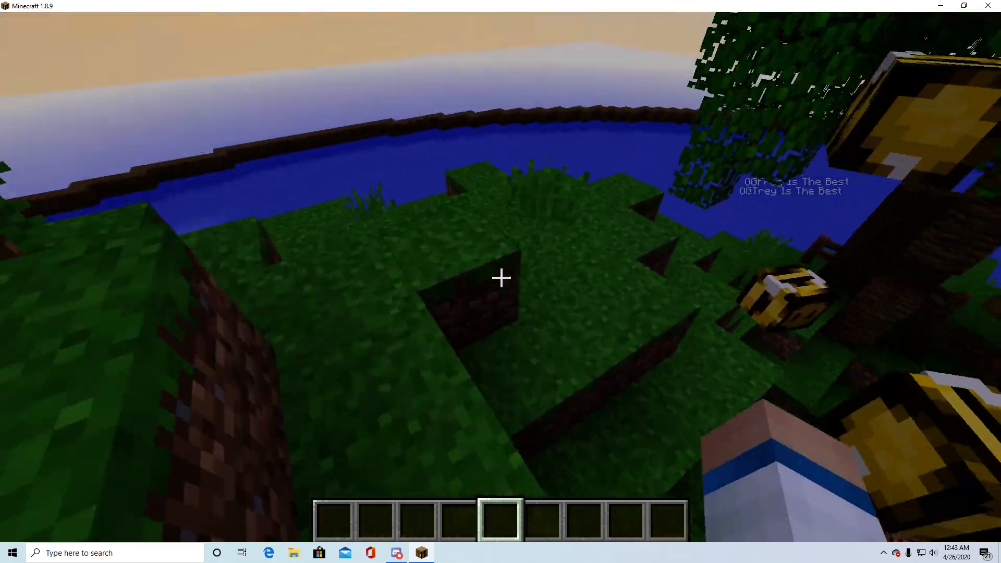
{"action": "mouse_move", "coordinate": [500, 279]}
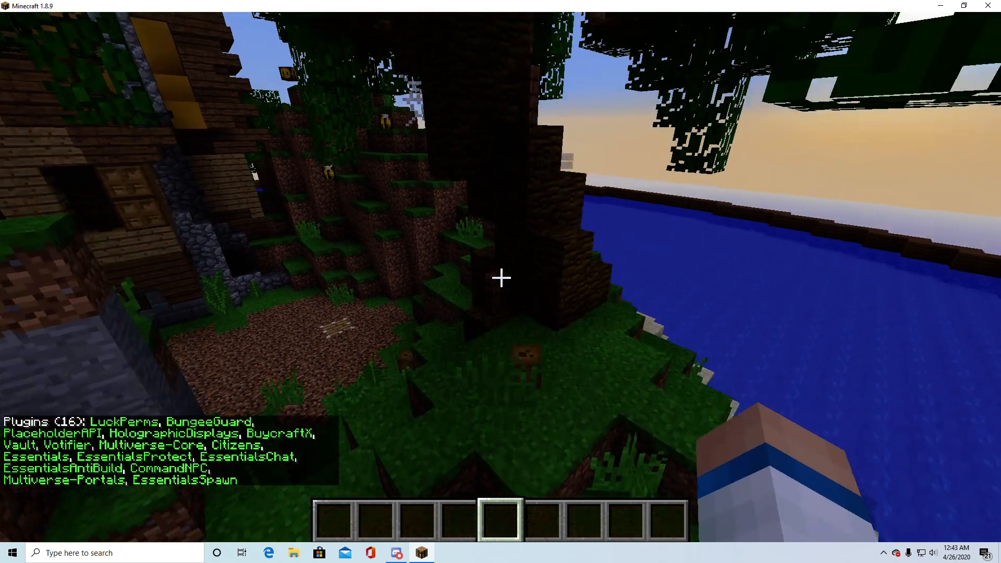
{"action": "mouse_move", "coordinate": [500, 278]}
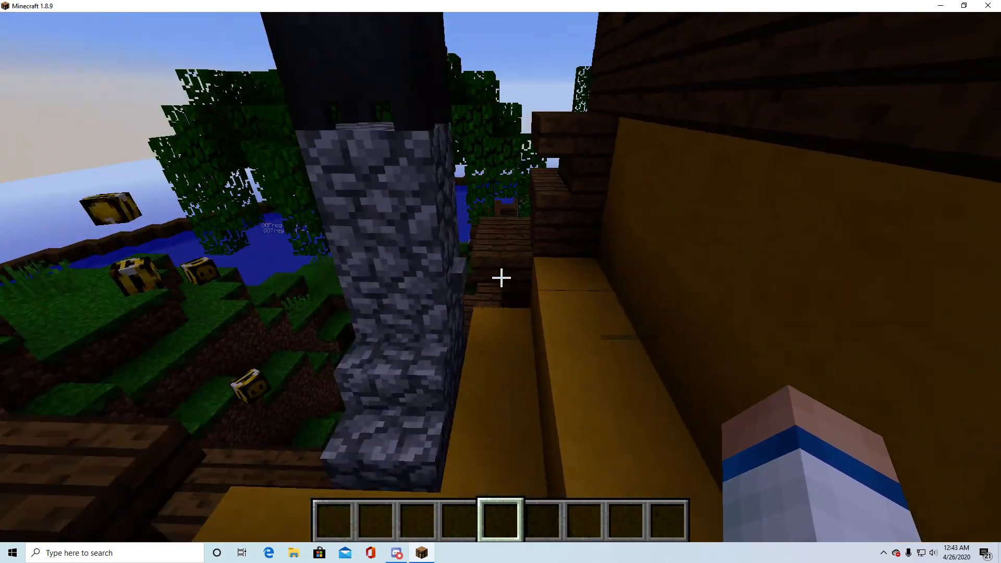
{"action": "mouse_move", "coordinate": [501, 278]}
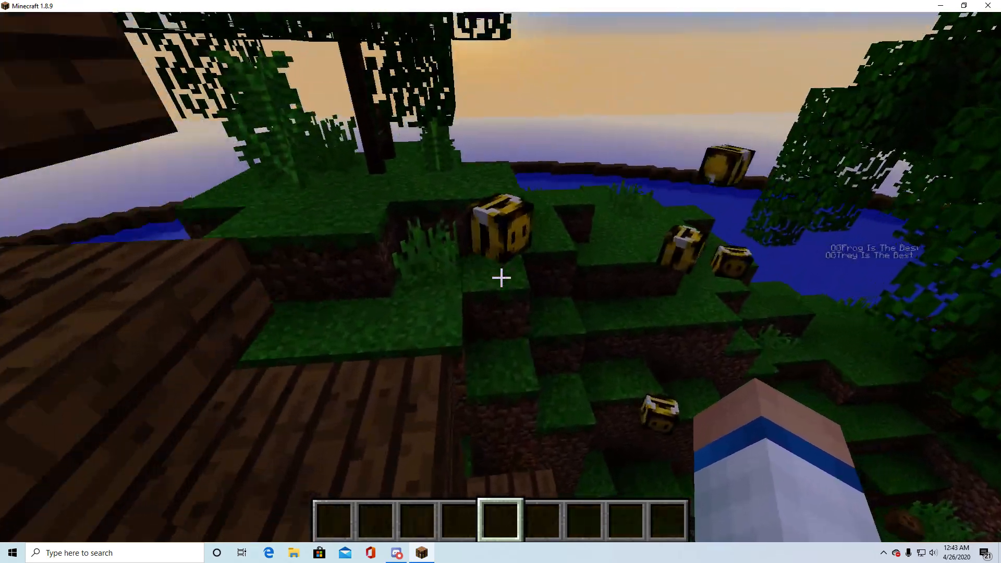